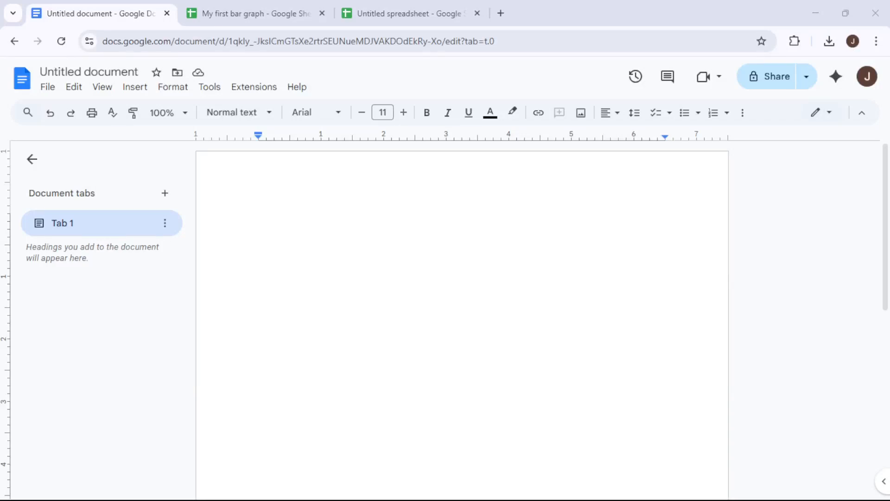
mouse_move(449, 263)
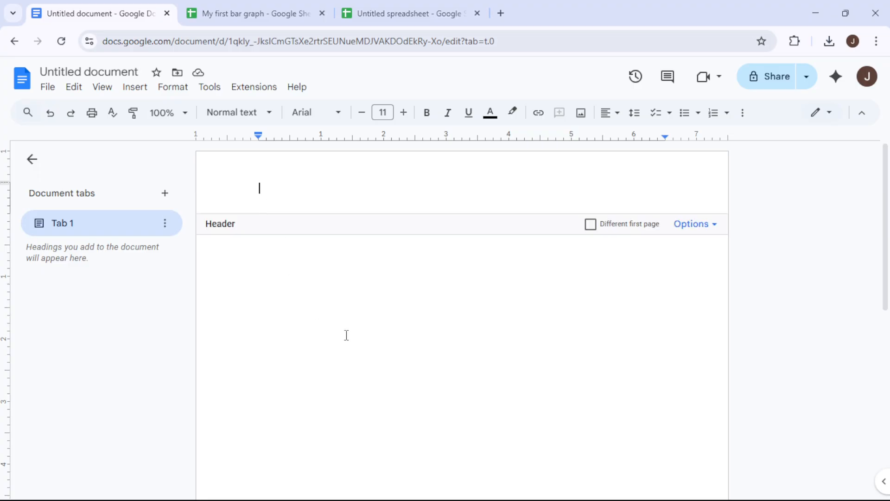
Switch to the My first bar graph spreadsheet tab.
click(261, 221)
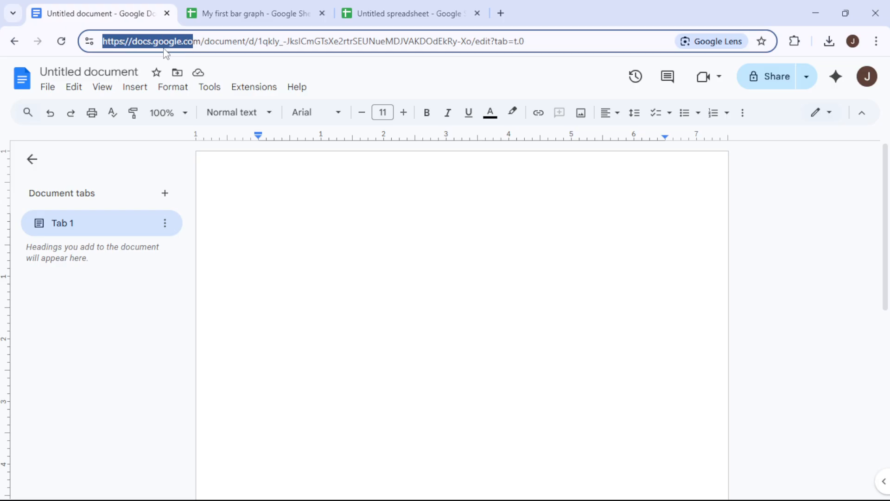
click(260, 221)
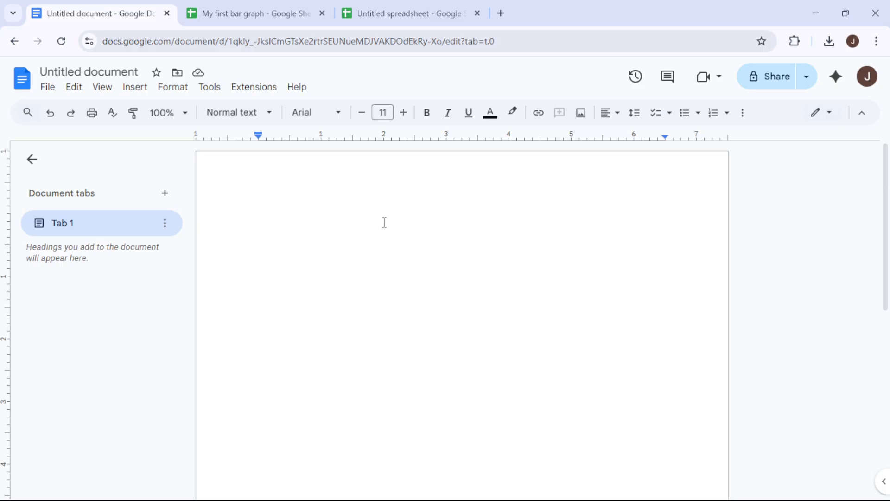
mouse_move(374, 281)
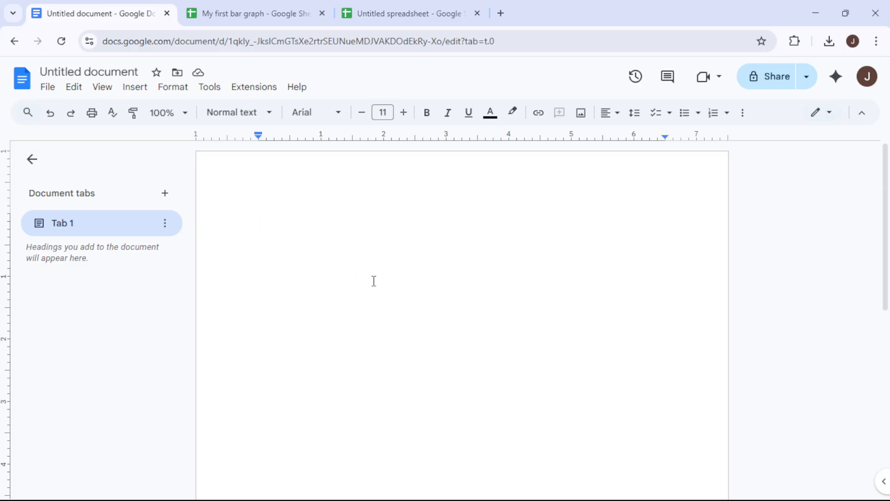
mouse_move(243, 173)
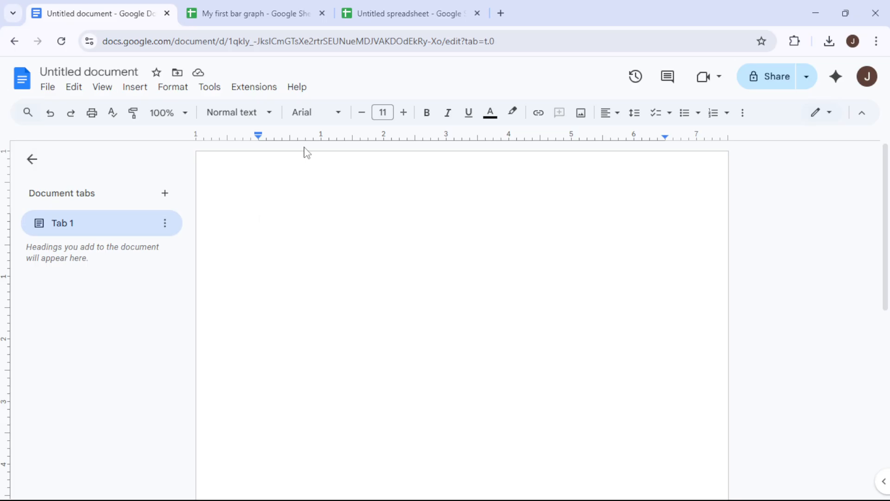
mouse_move(255, 153)
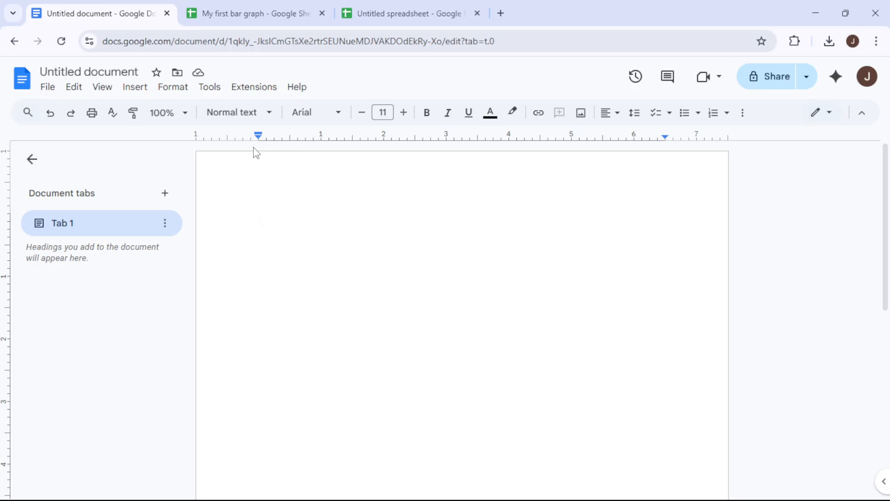
click(254, 13)
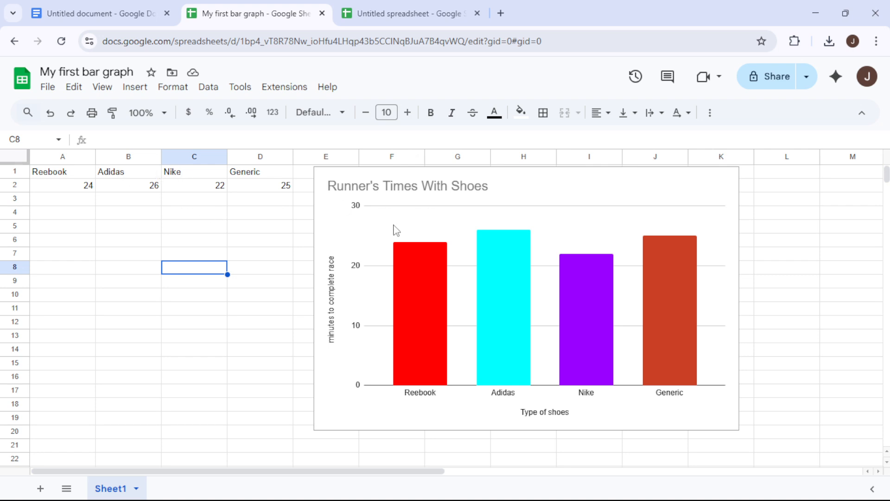
mouse_move(465, 232)
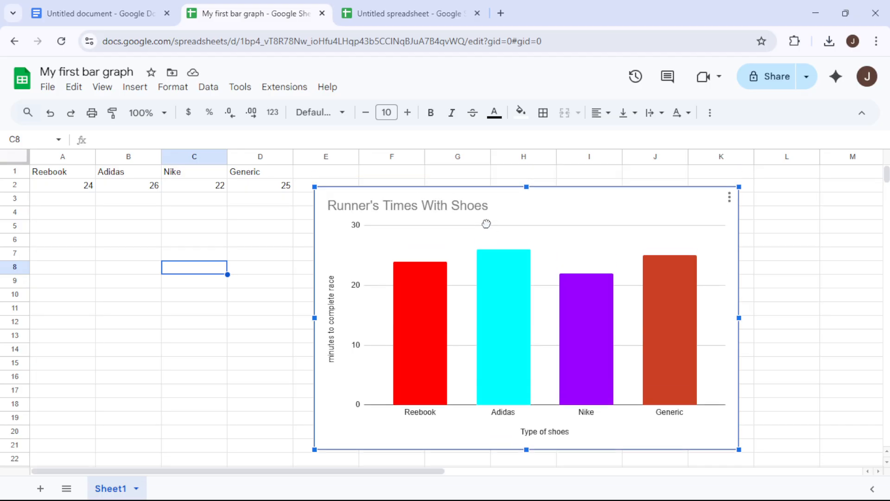
Review the brand headings and times (Reebook 24, Adidas 26), then select the whole table.
click(63, 171)
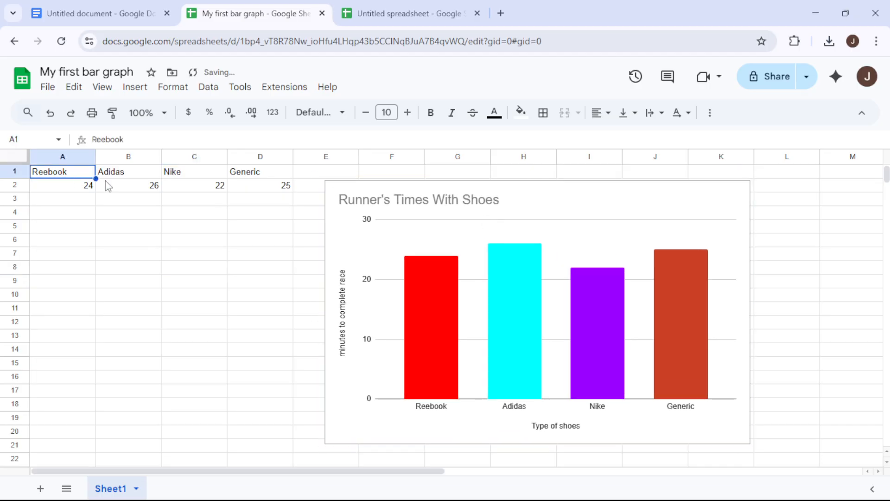
click(194, 171)
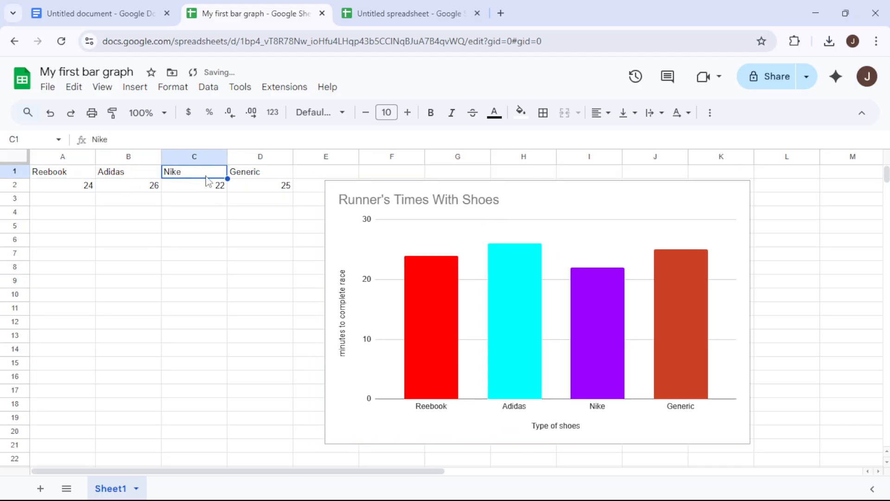
click(260, 172)
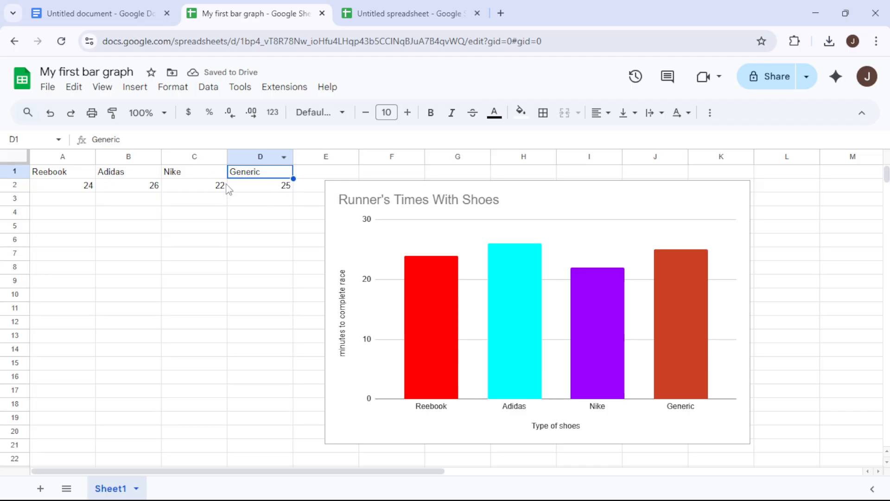
mouse_move(59, 215)
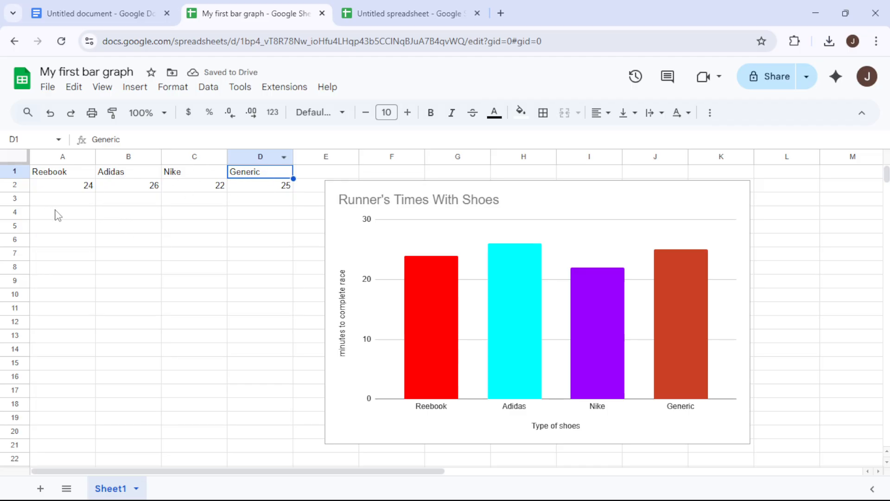
click(63, 171)
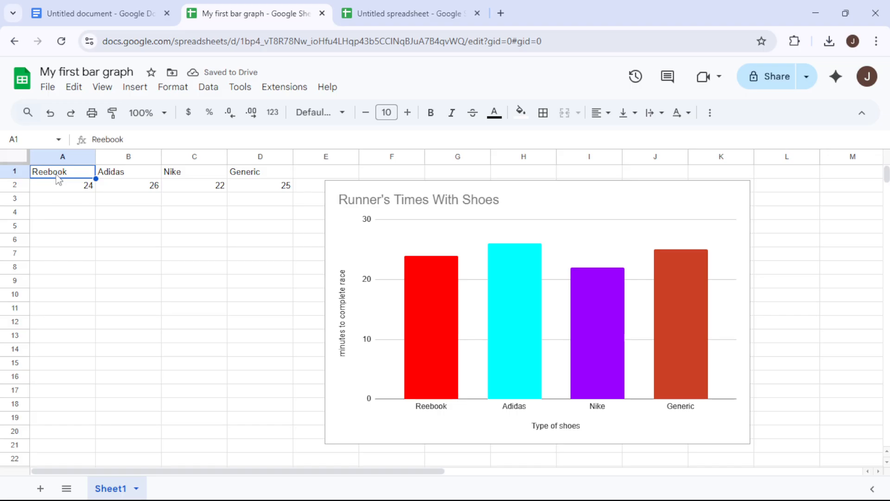
click(63, 185)
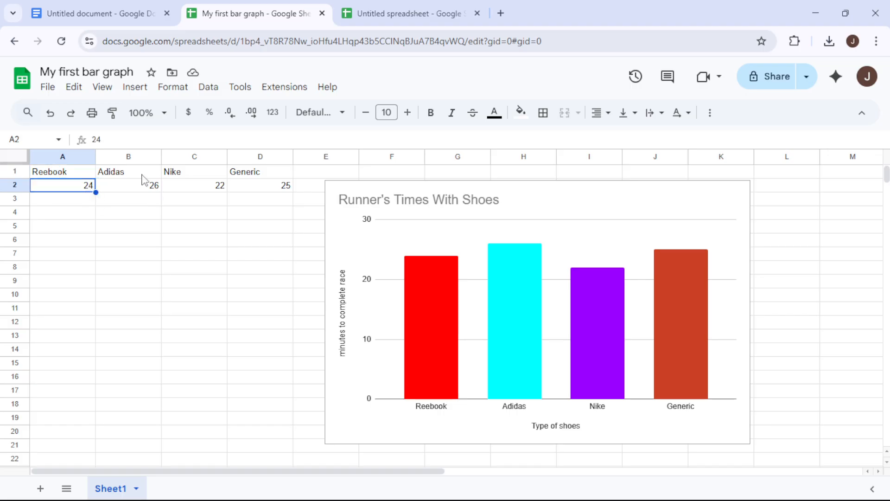
click(128, 185)
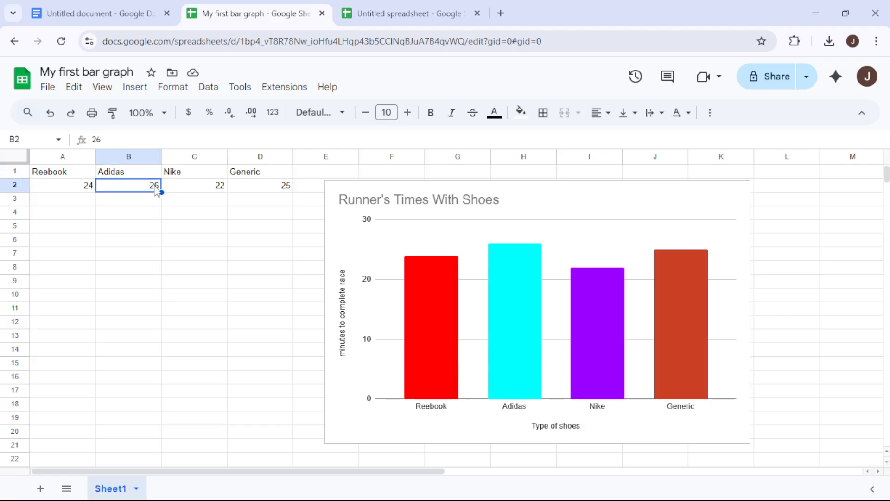
click(194, 171)
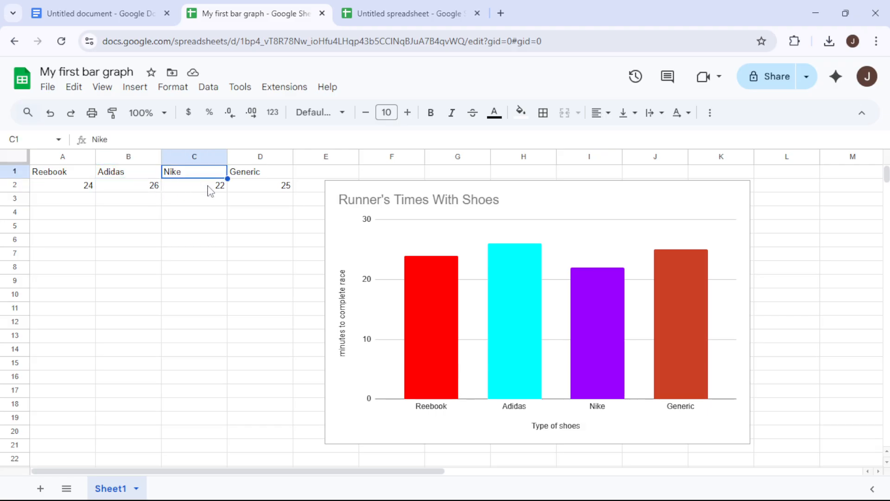
click(260, 172)
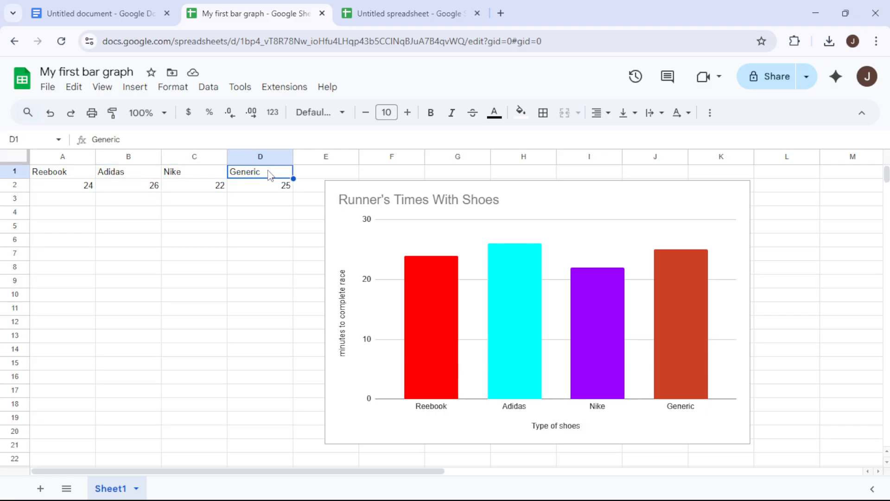
click(260, 184)
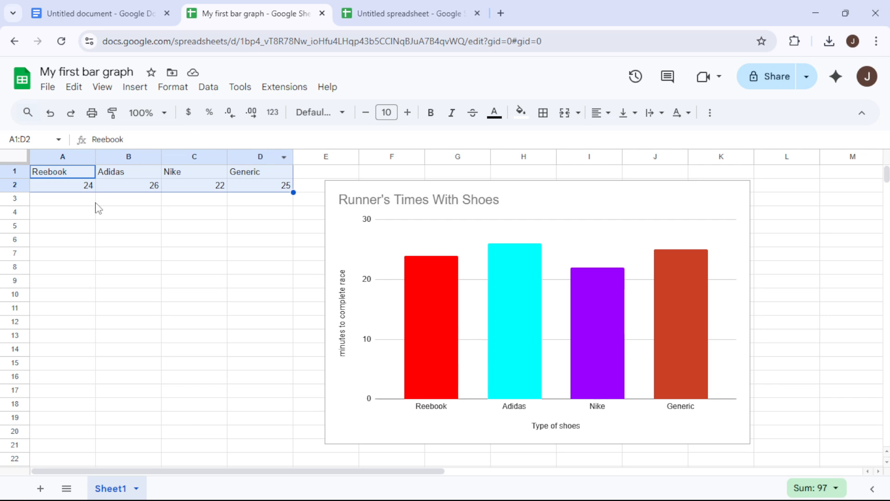
mouse_move(225, 159)
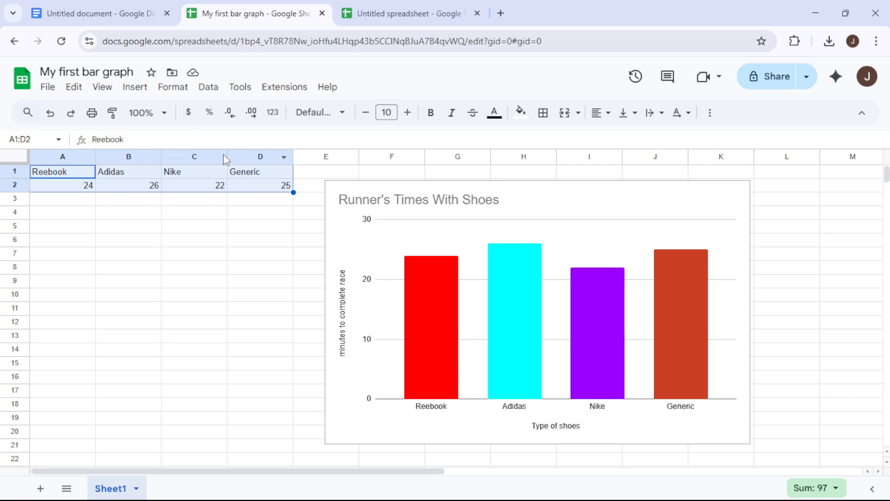
Open the Insert menu with the brands-and-times table selected.
click(135, 87)
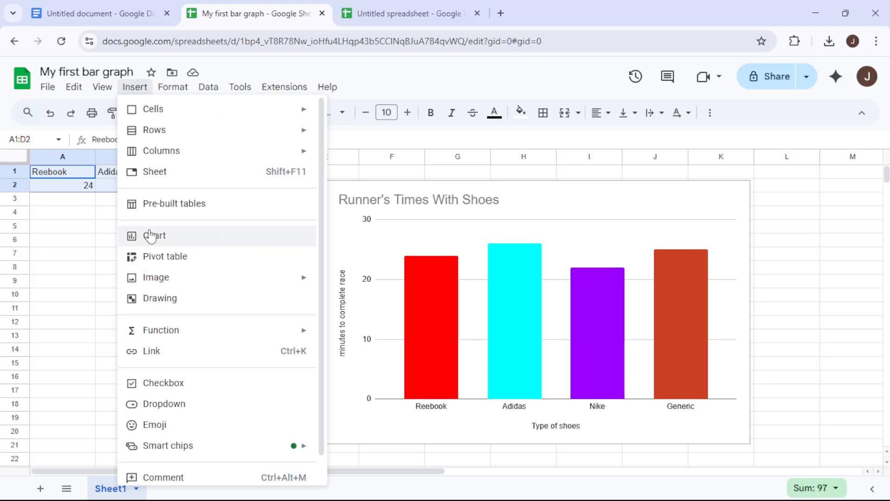
mouse_move(158, 238)
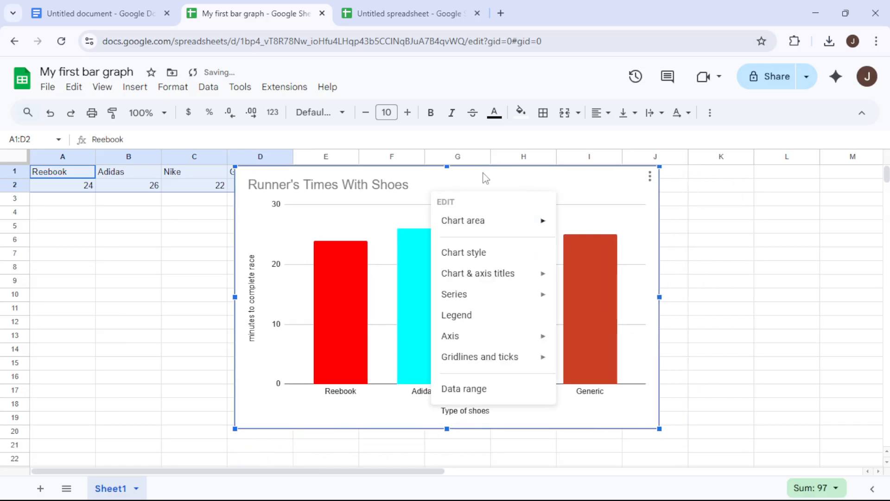
mouse_move(463, 220)
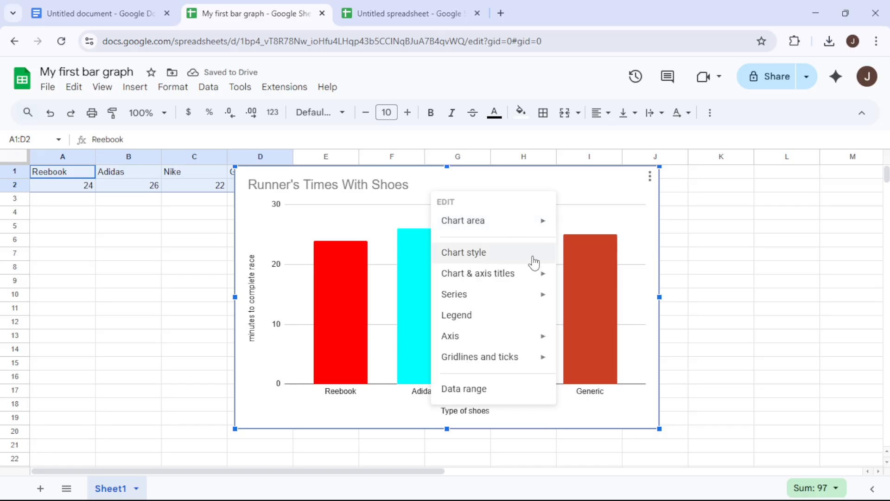
mouse_move(521, 253)
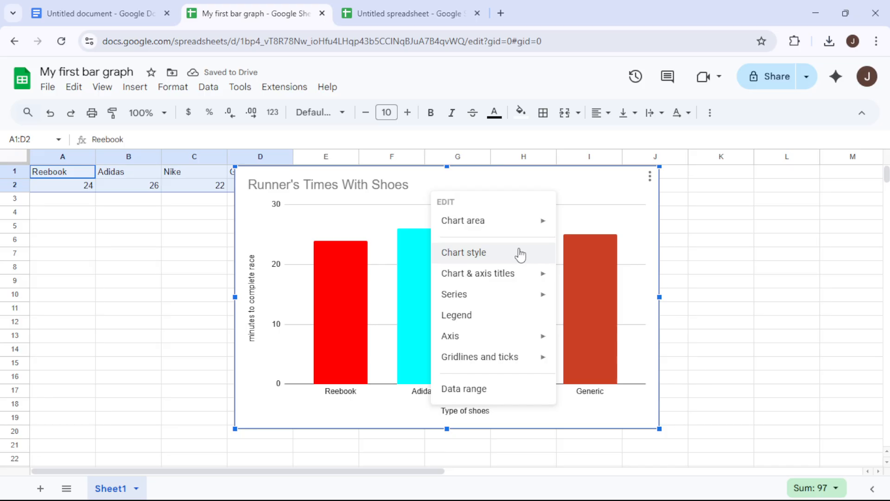
click(463, 252)
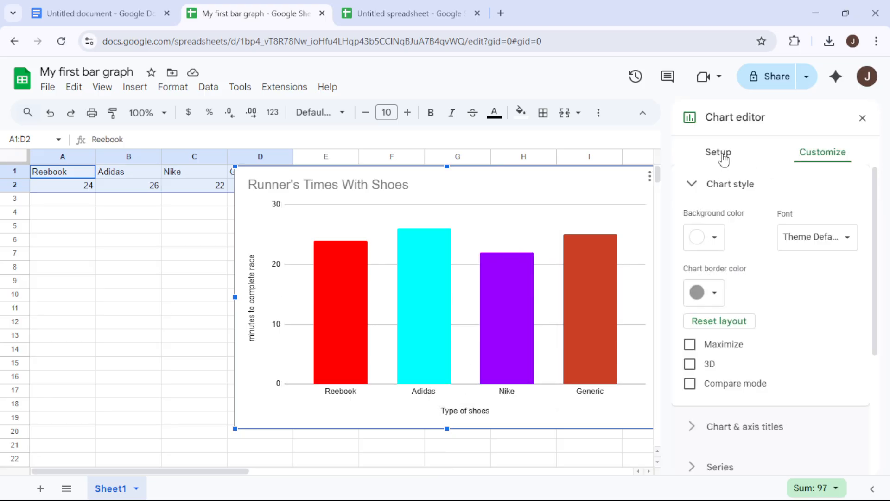
click(718, 152)
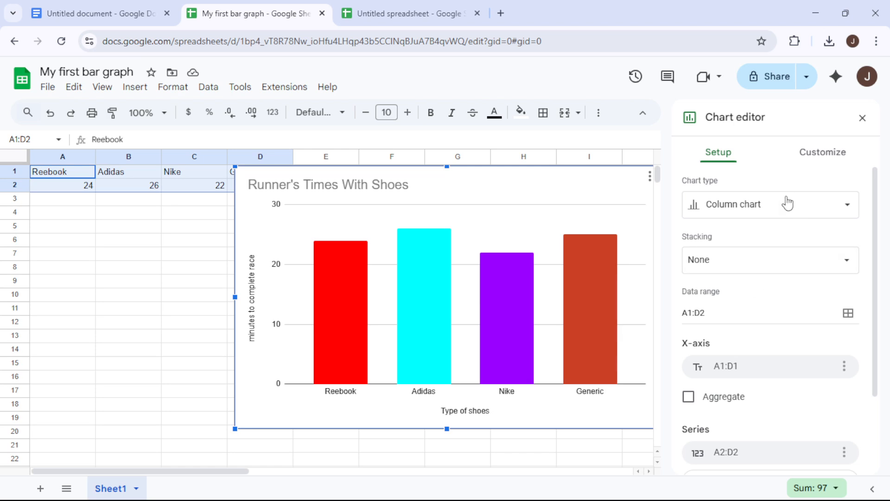
click(769, 204)
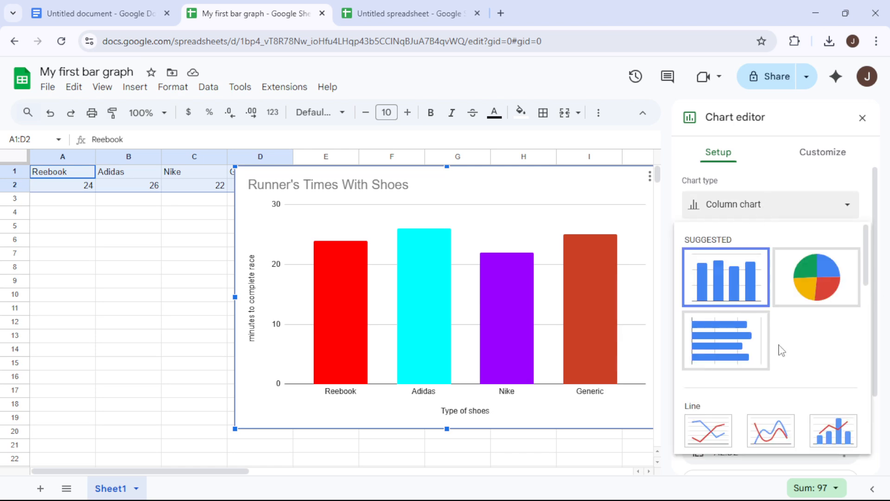
mouse_move(804, 179)
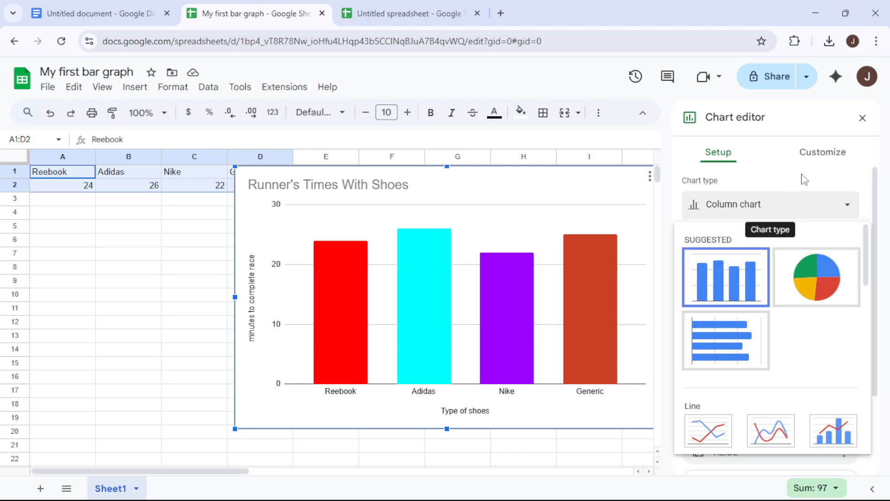
click(821, 152)
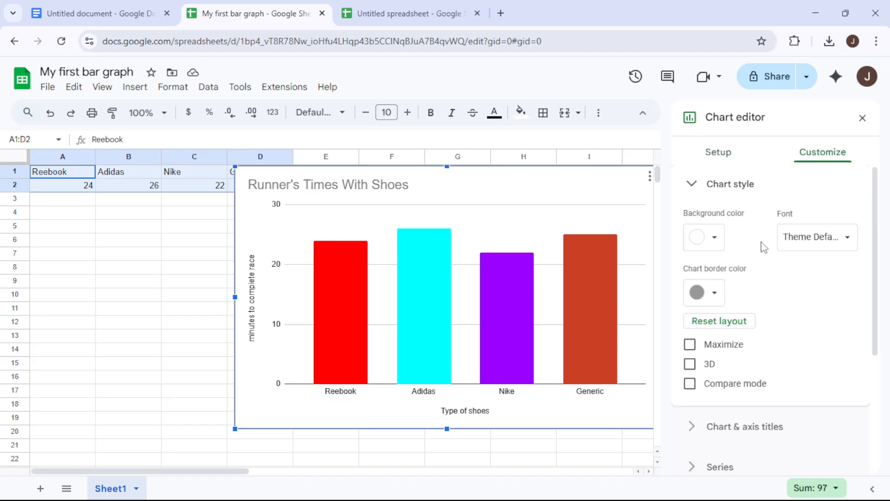
mouse_move(716, 199)
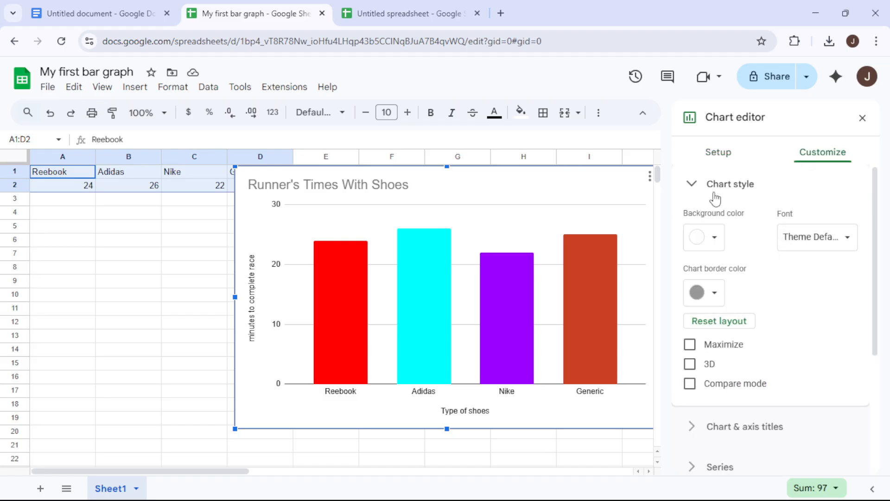
click(730, 184)
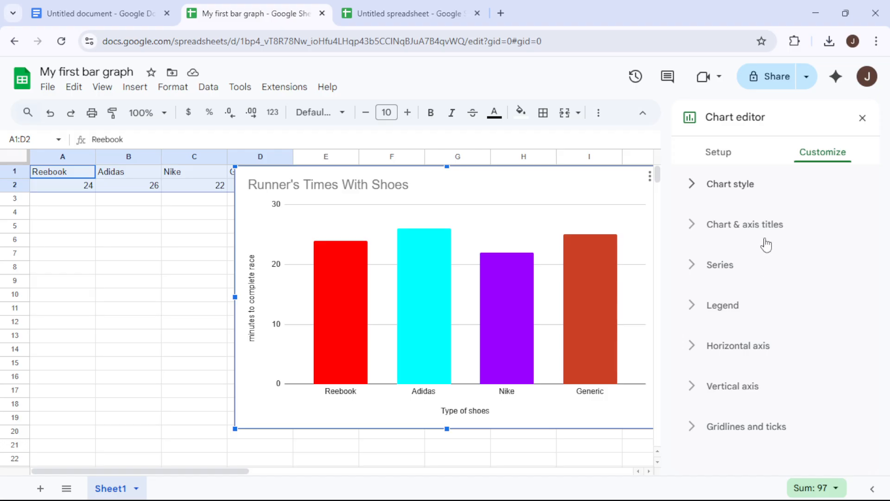
click(746, 223)
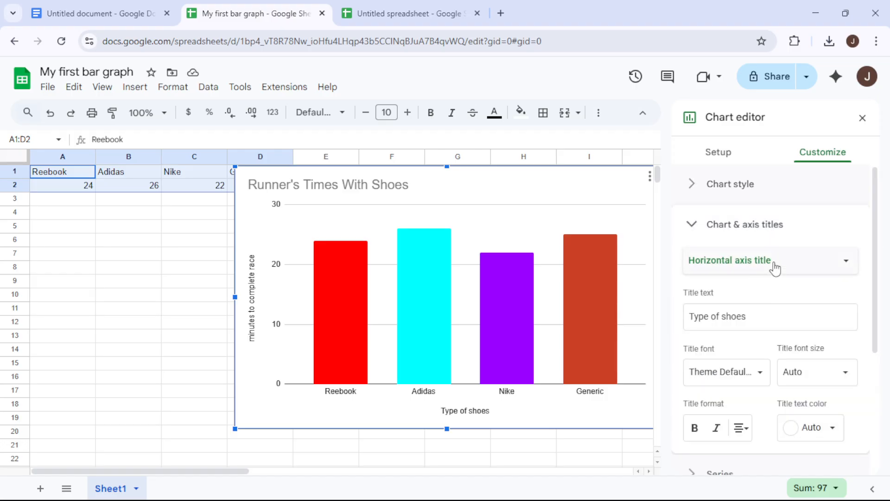
mouse_move(766, 300)
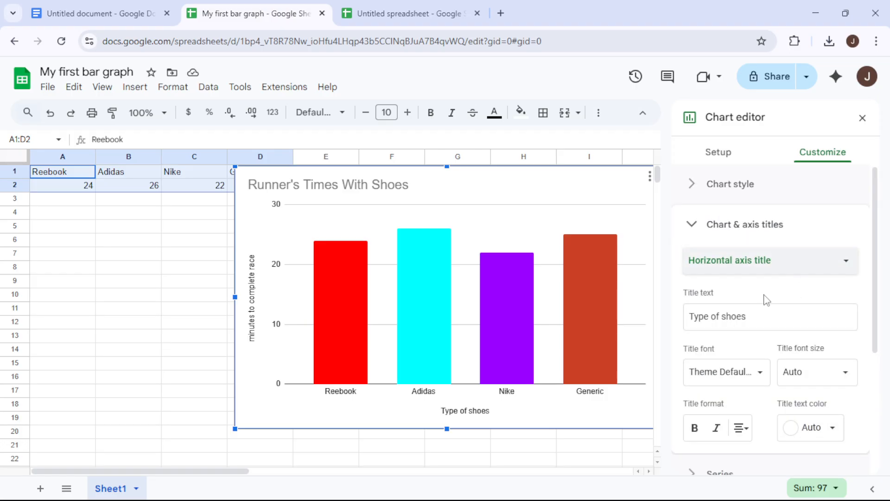
click(770, 260)
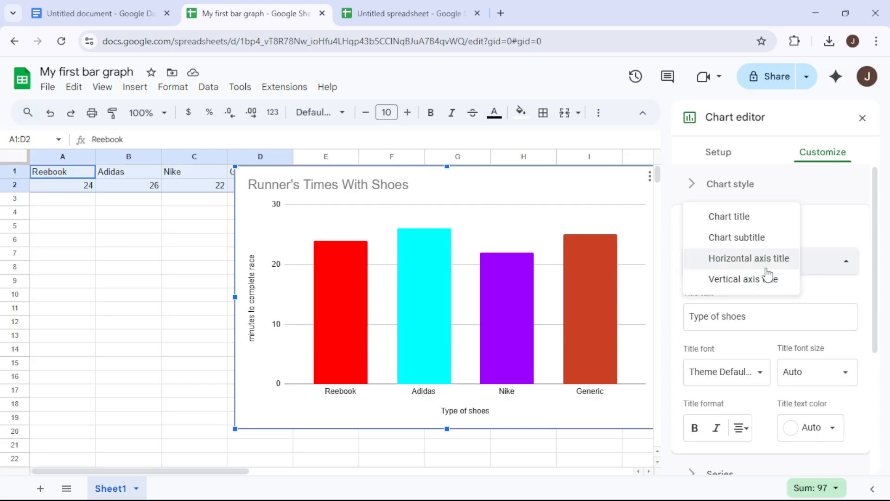
click(744, 279)
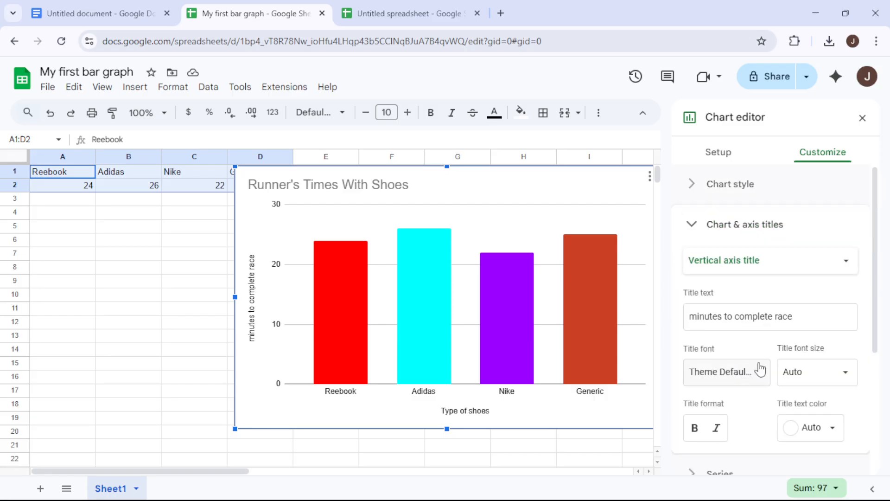
scroll(down, 3)
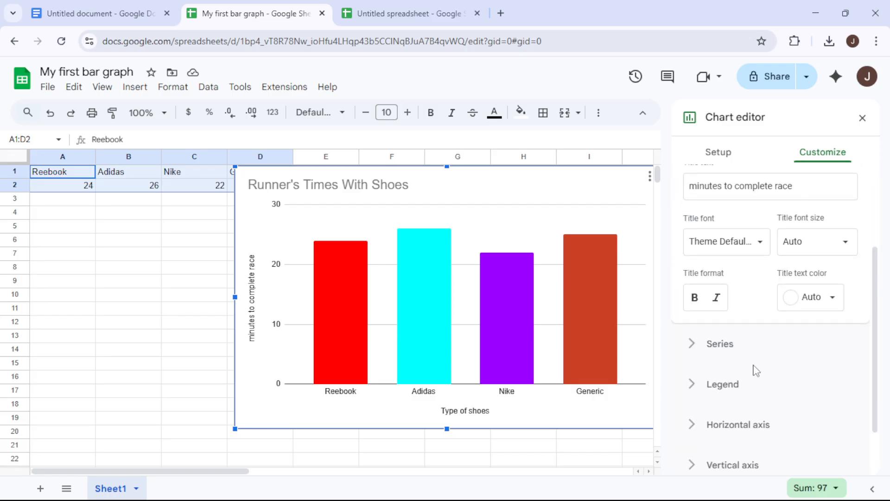
scroll(down, 3)
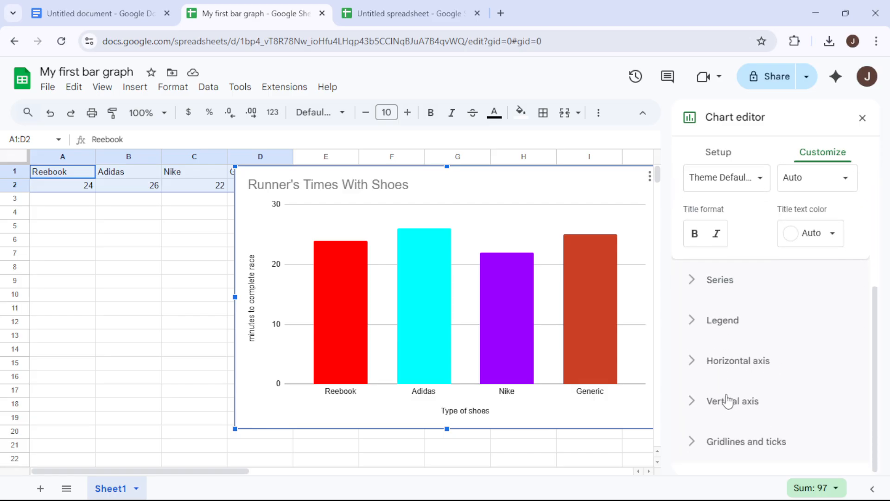
click(738, 360)
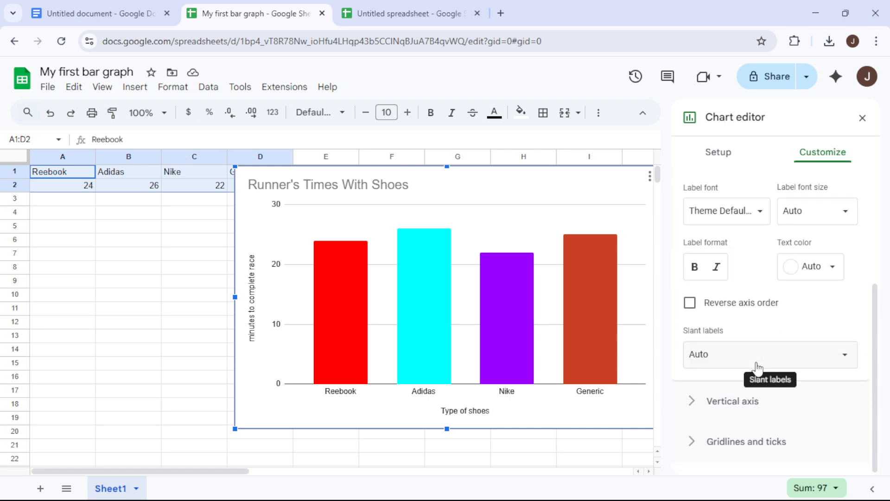
scroll(down, 3)
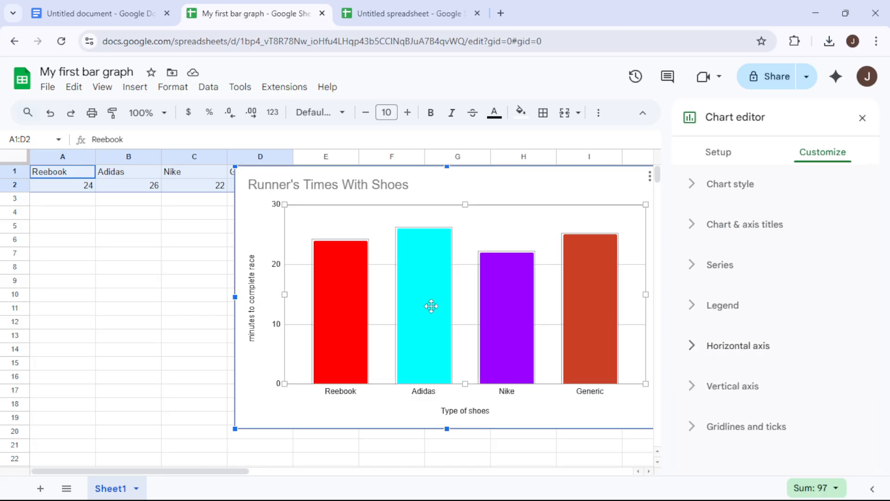
Recolour the Reebok bar from red to light green and close the Chart editor.
click(339, 307)
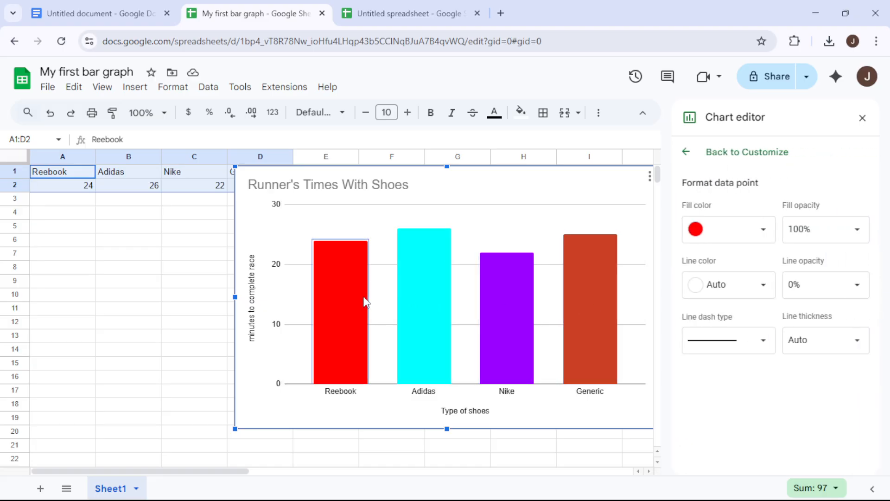
click(728, 229)
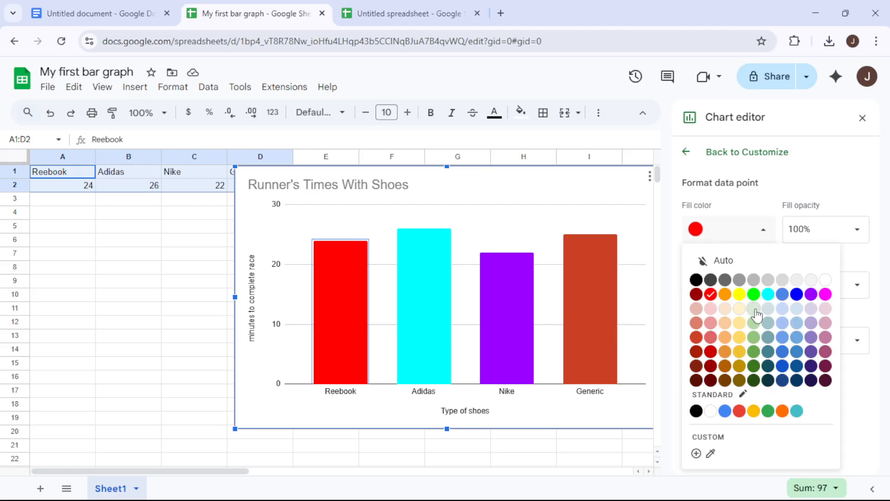
click(738, 308)
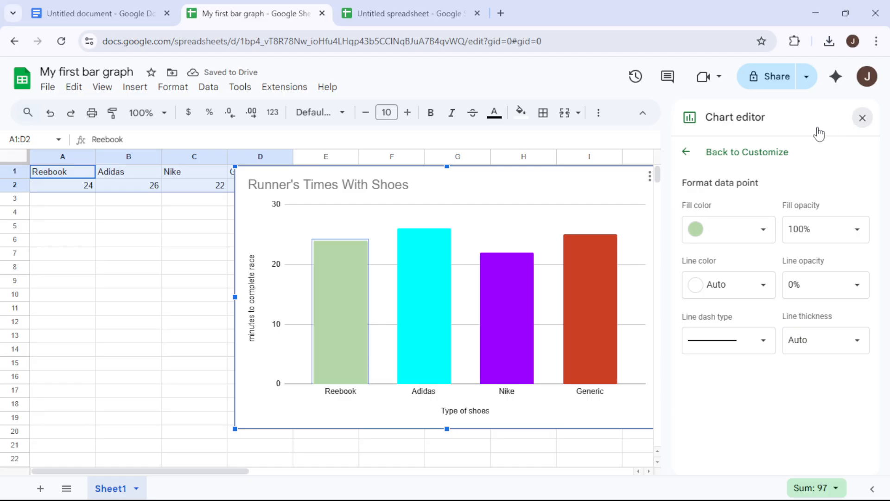
click(863, 117)
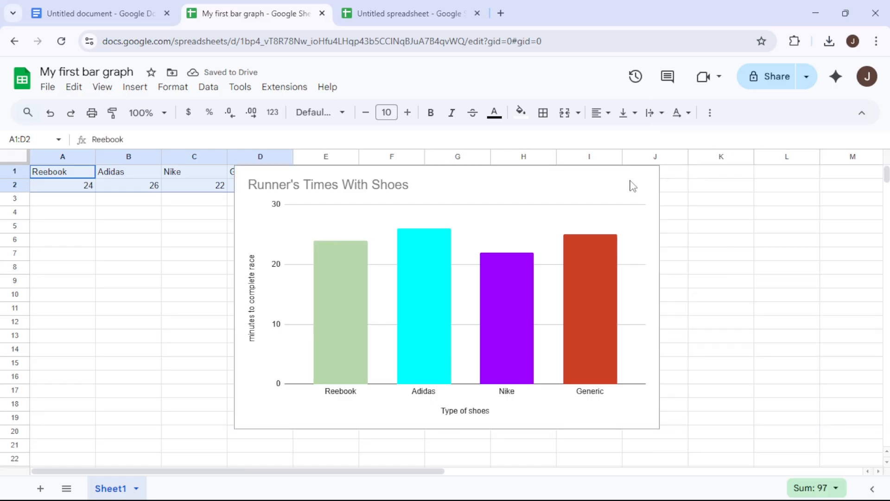
Copy the green-bar chart from its options menu and switch to the Docs tab.
click(649, 176)
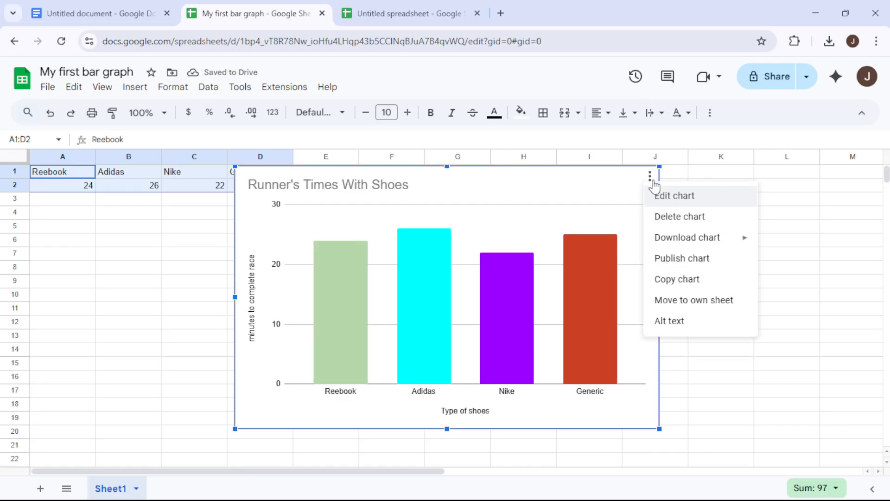
mouse_move(687, 237)
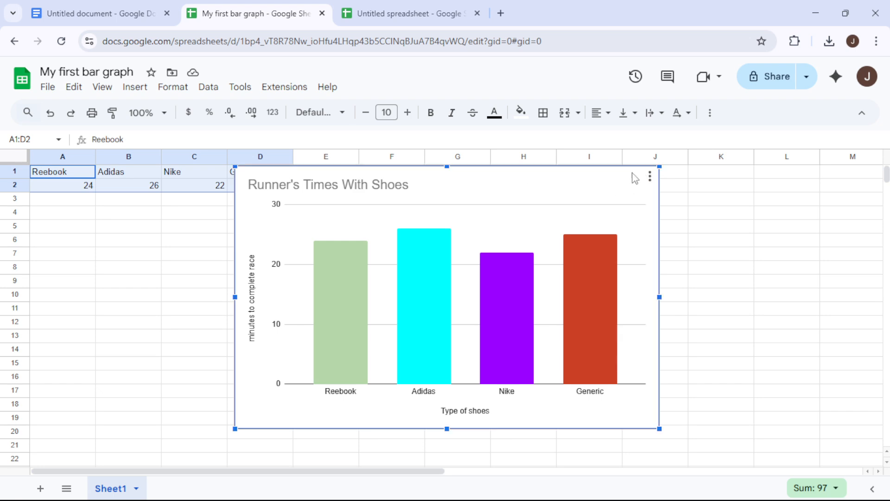
click(101, 13)
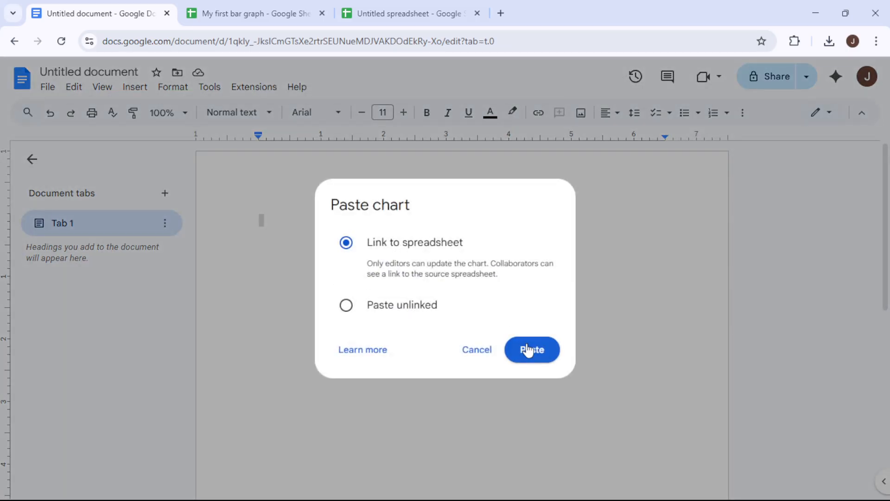
Paste the Runner's Times With Shoes chart into the Doc, linked to the spreadsheet.
click(531, 349)
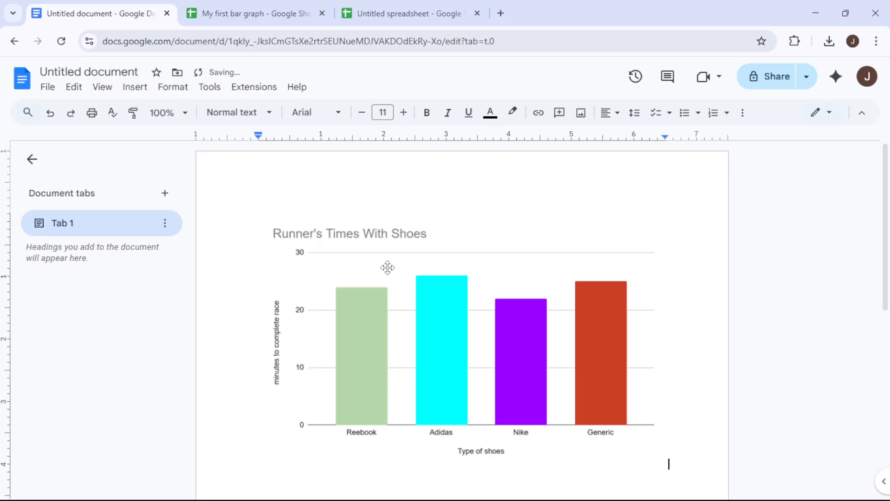
mouse_move(422, 264)
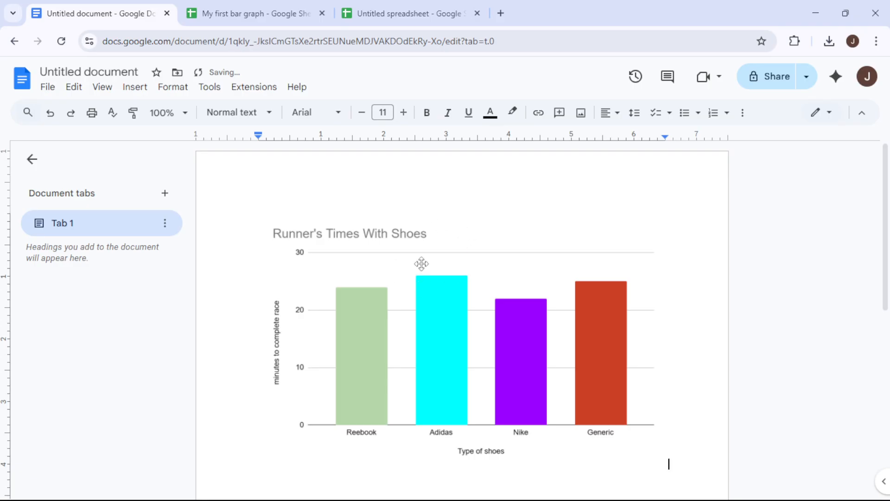